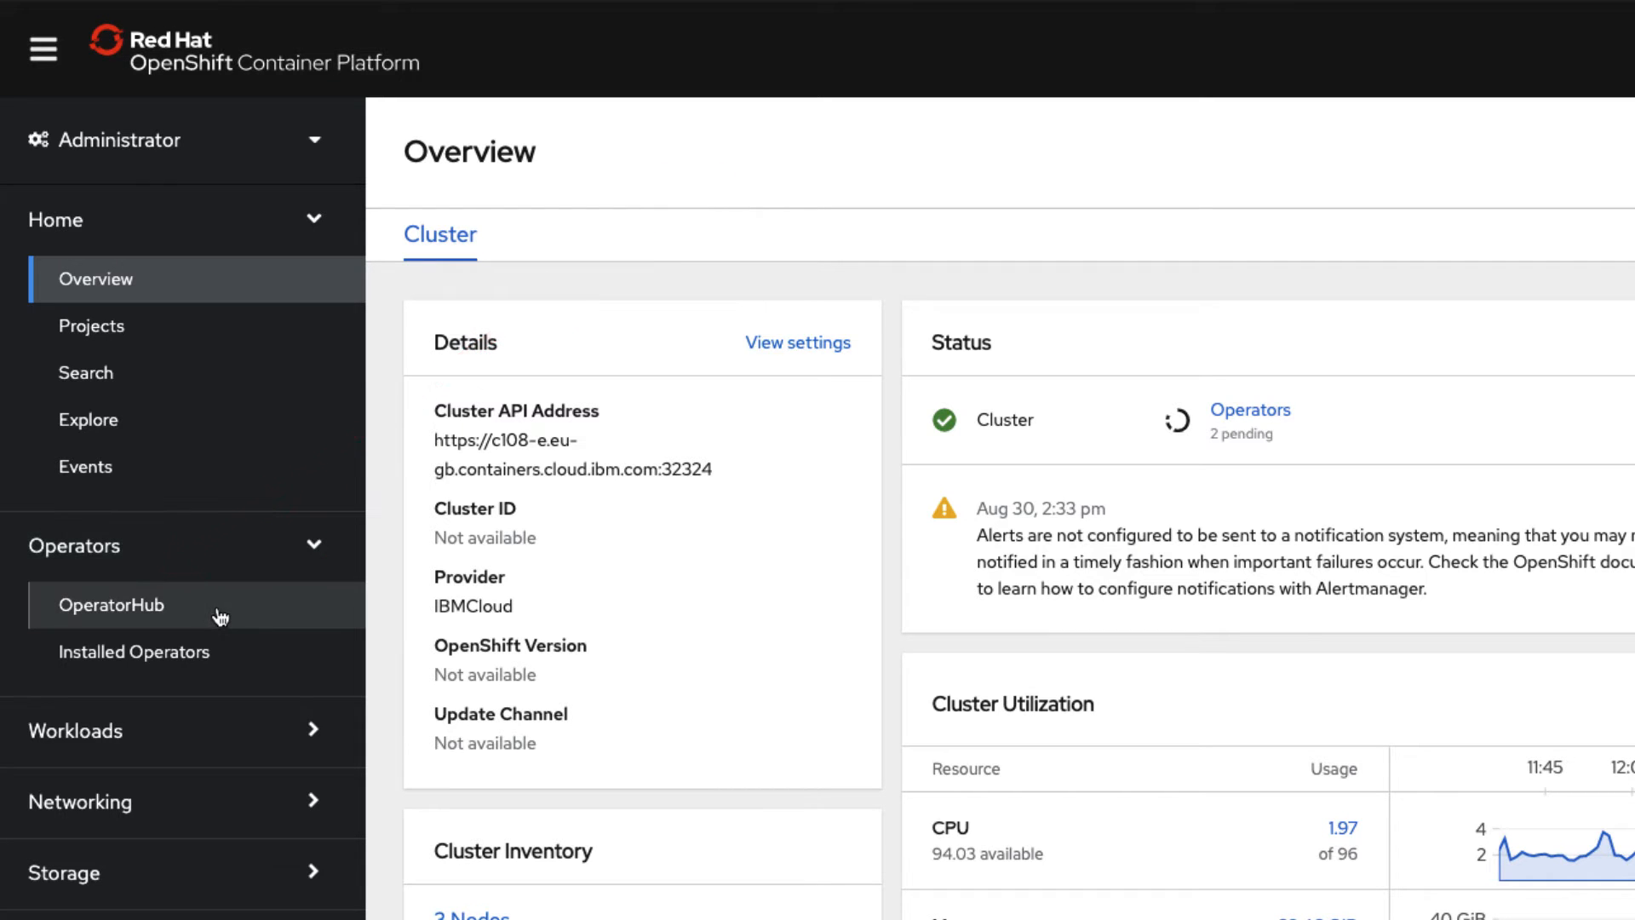
- Go to Operators > OperatorHub from the left navigation
left_click(111, 605)
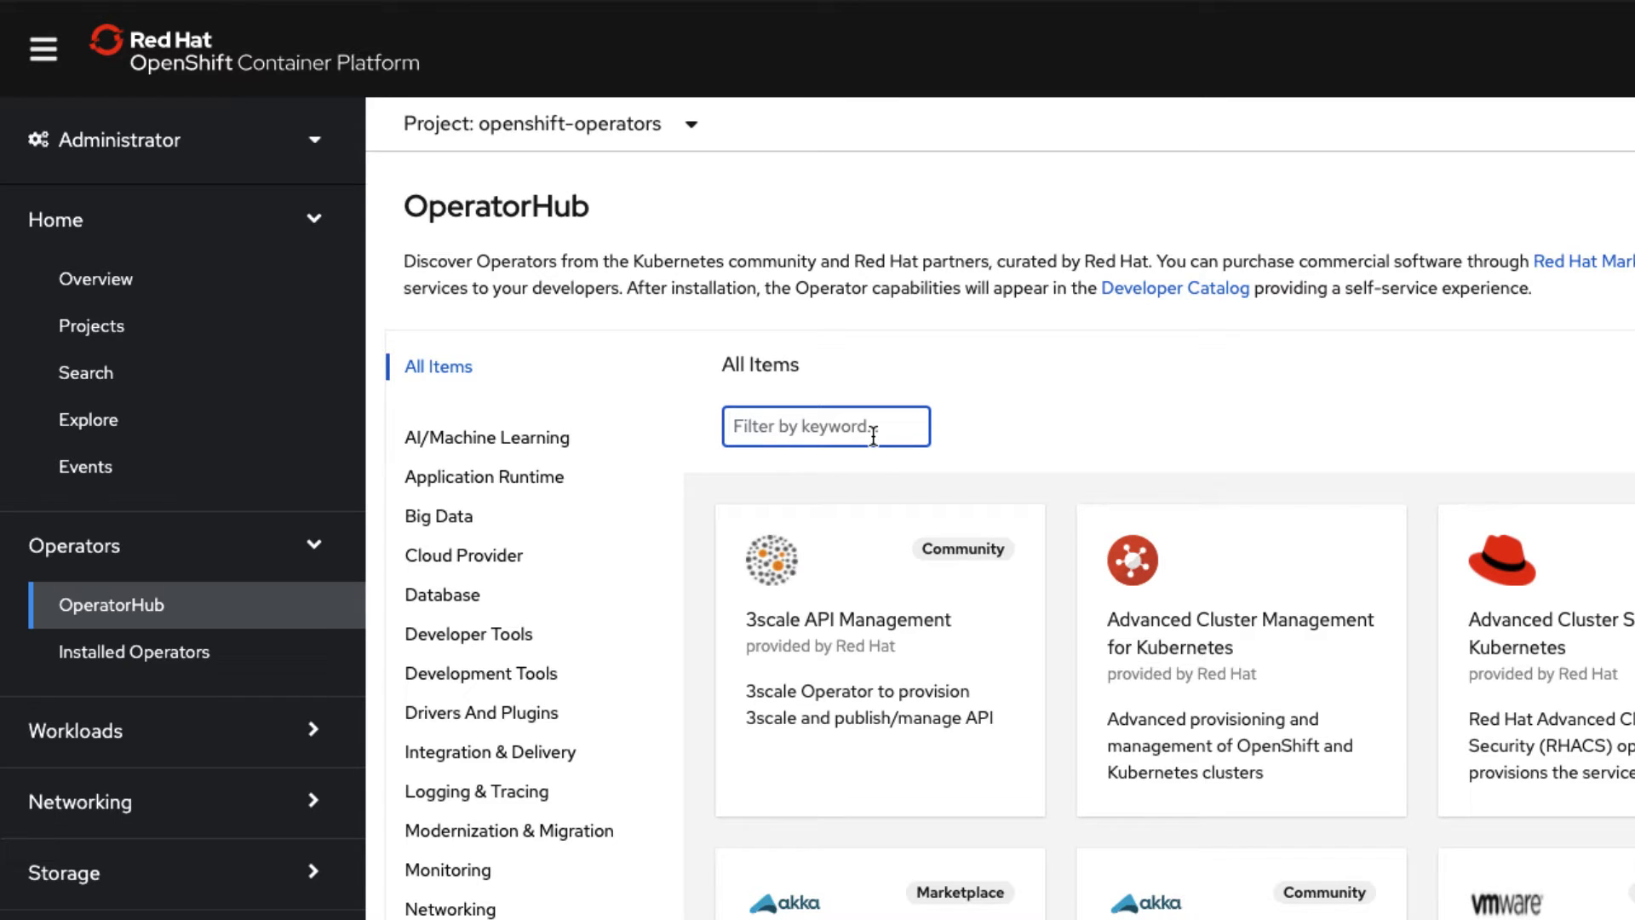
- Filter OperatorHub by keyword 'service bin' to show the installed Service Binding Operator
type("ser")
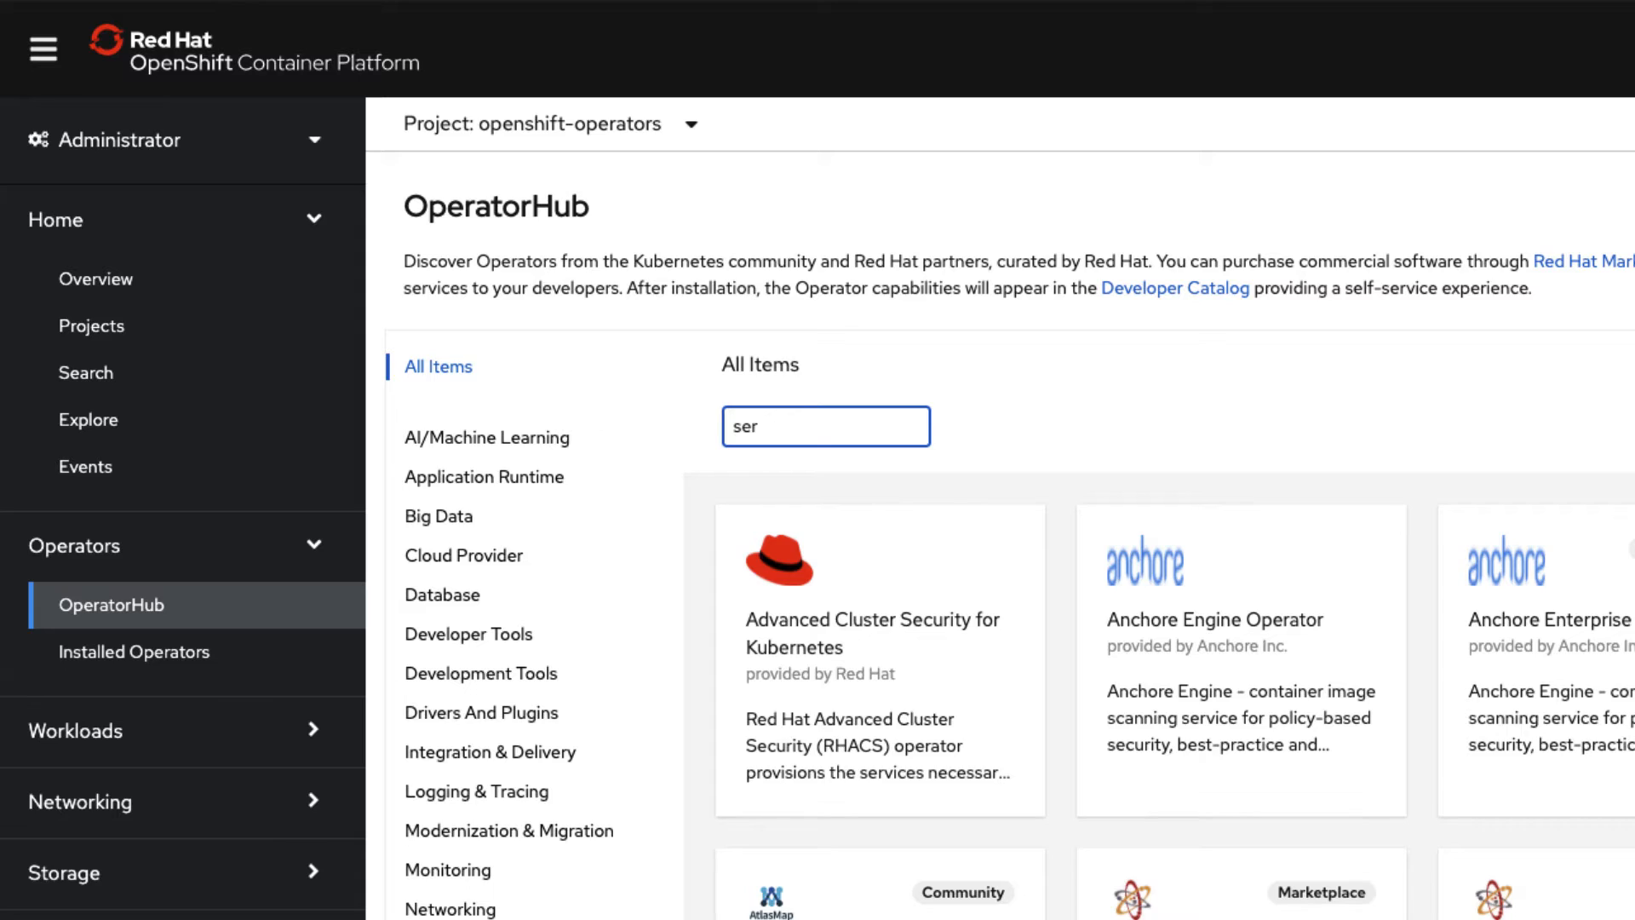
type("vice bin")
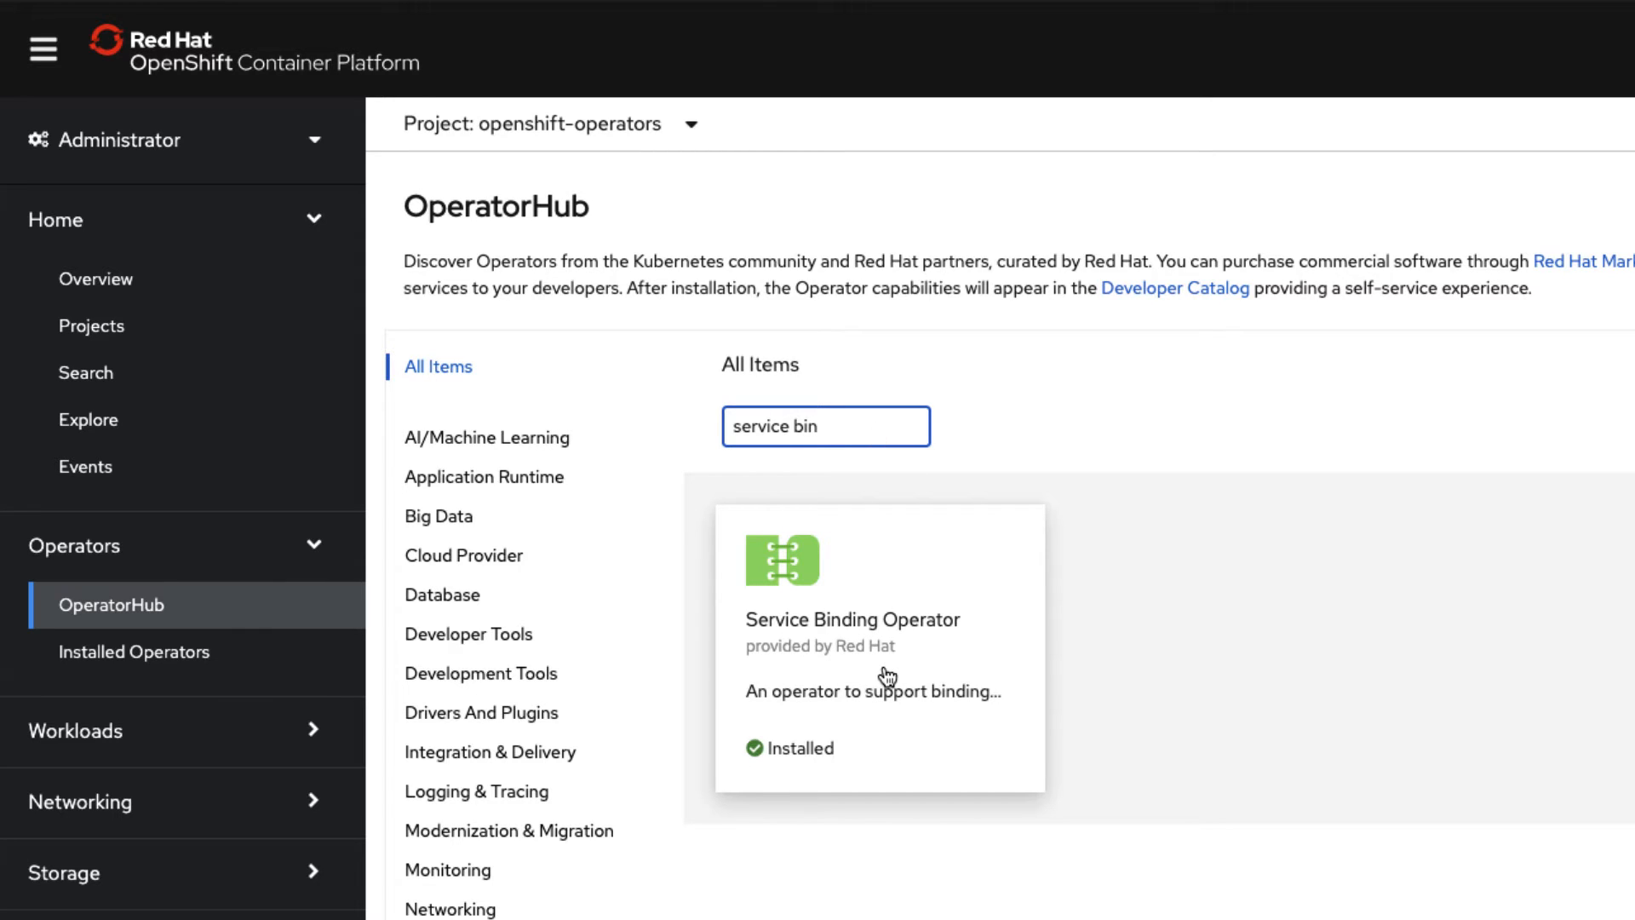
mouse_move(821, 770)
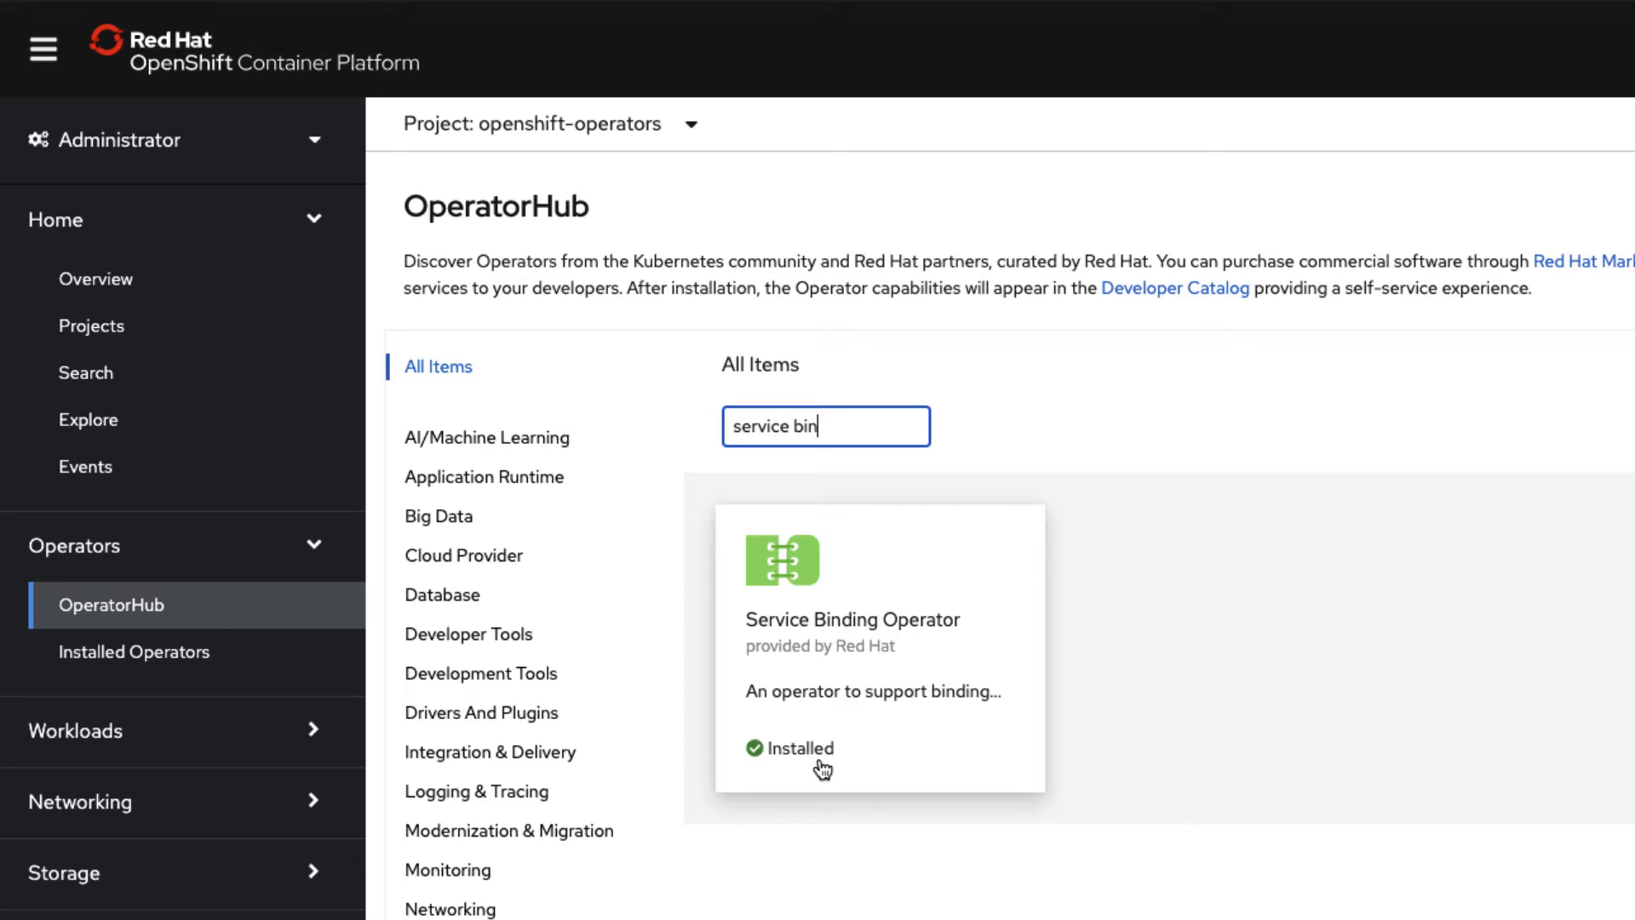
- Uninstall the Service Binding Operator from all namespaces via its tile and confirm
left_click(879, 647)
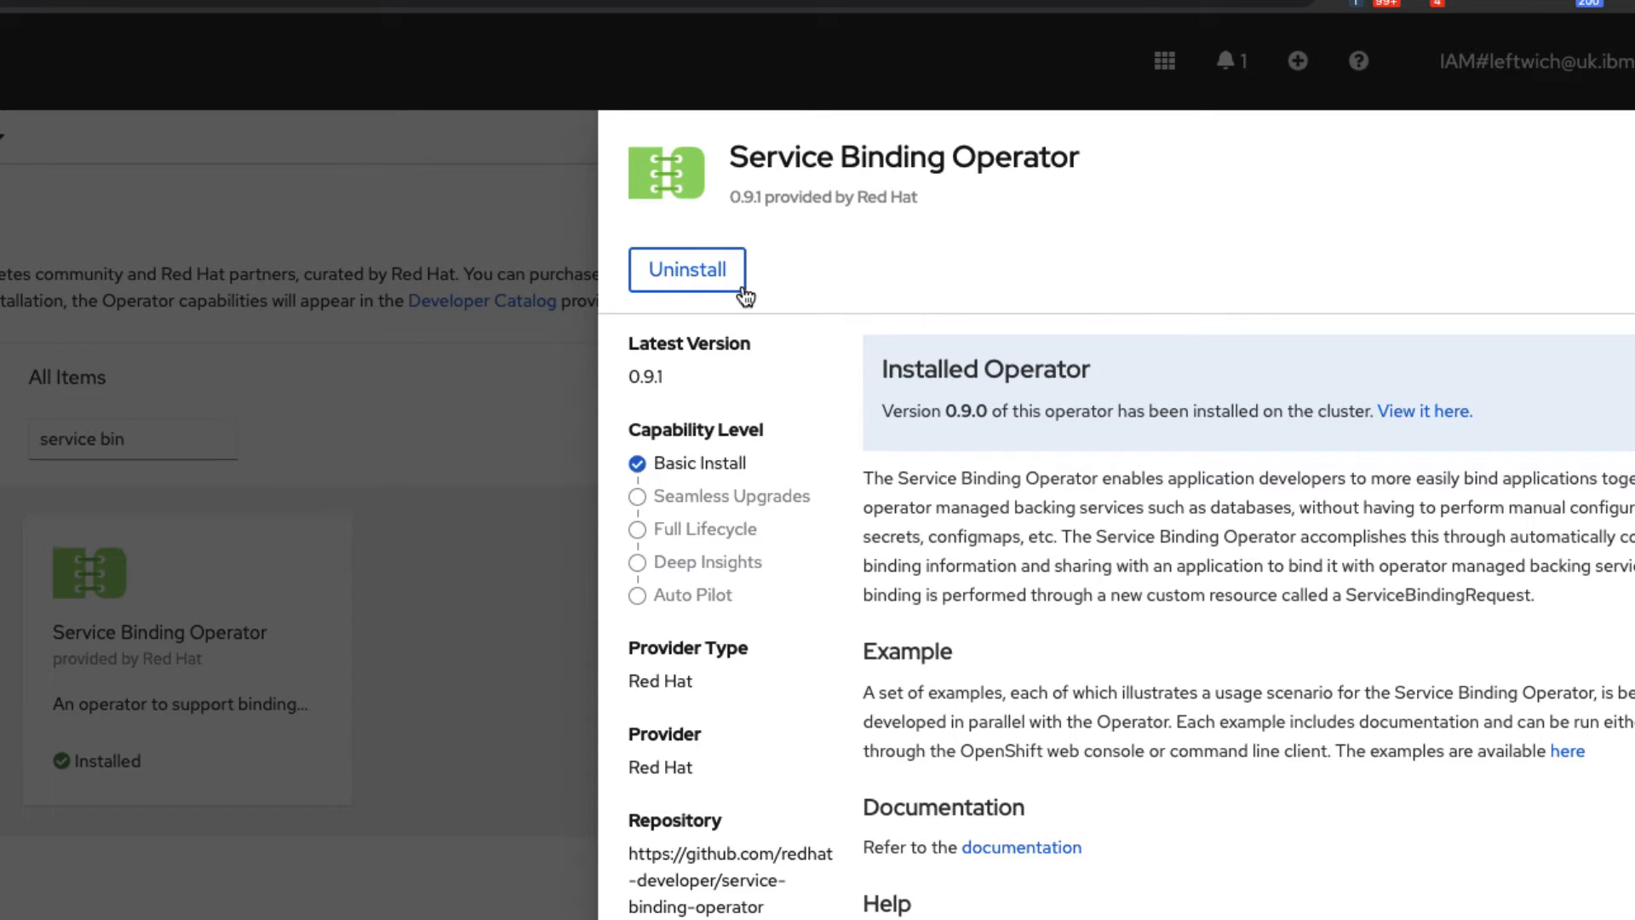
left_click(686, 269)
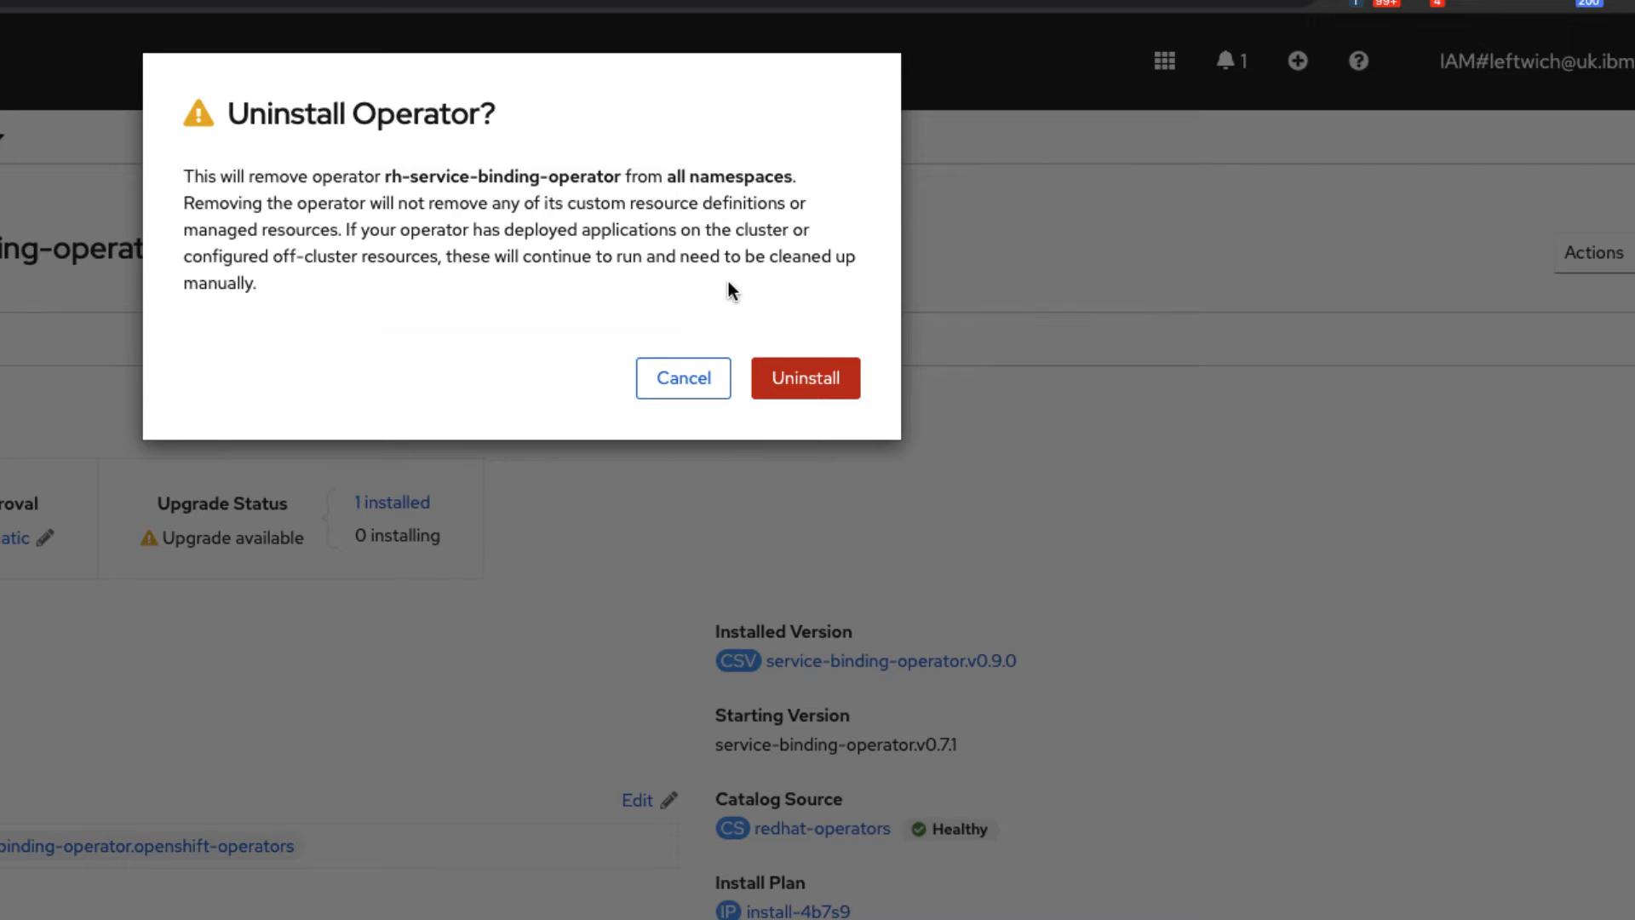
mouse_move(819, 397)
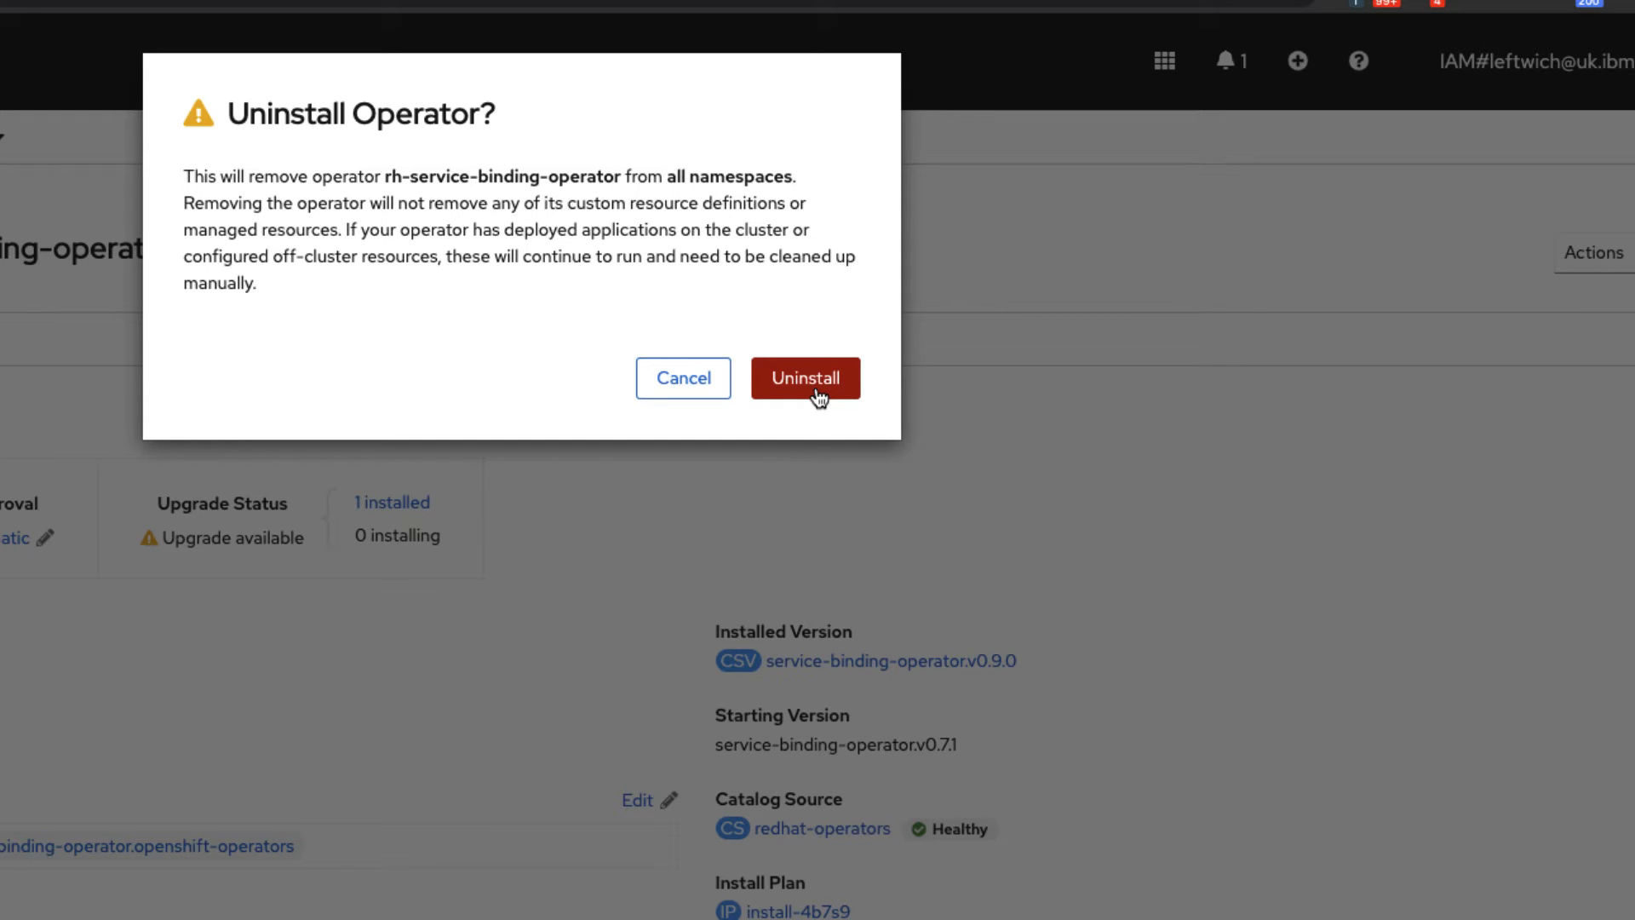
left_click(806, 378)
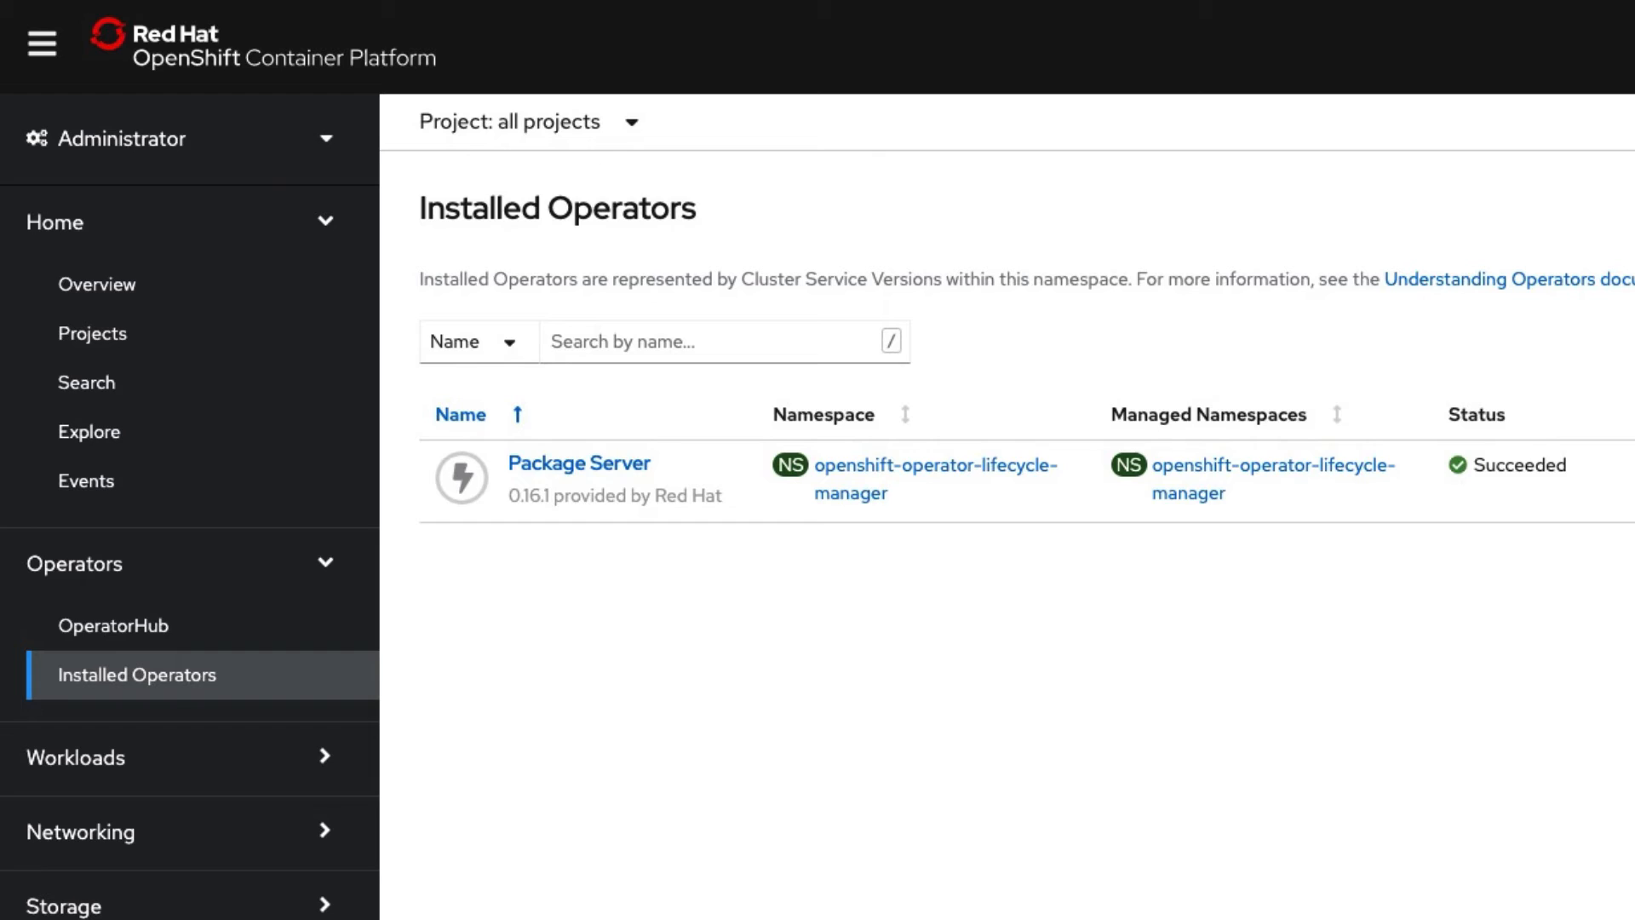
- Return to OperatorHub and filter by 'service bin'; the tile now lacks the Installed badge
left_click(102, 625)
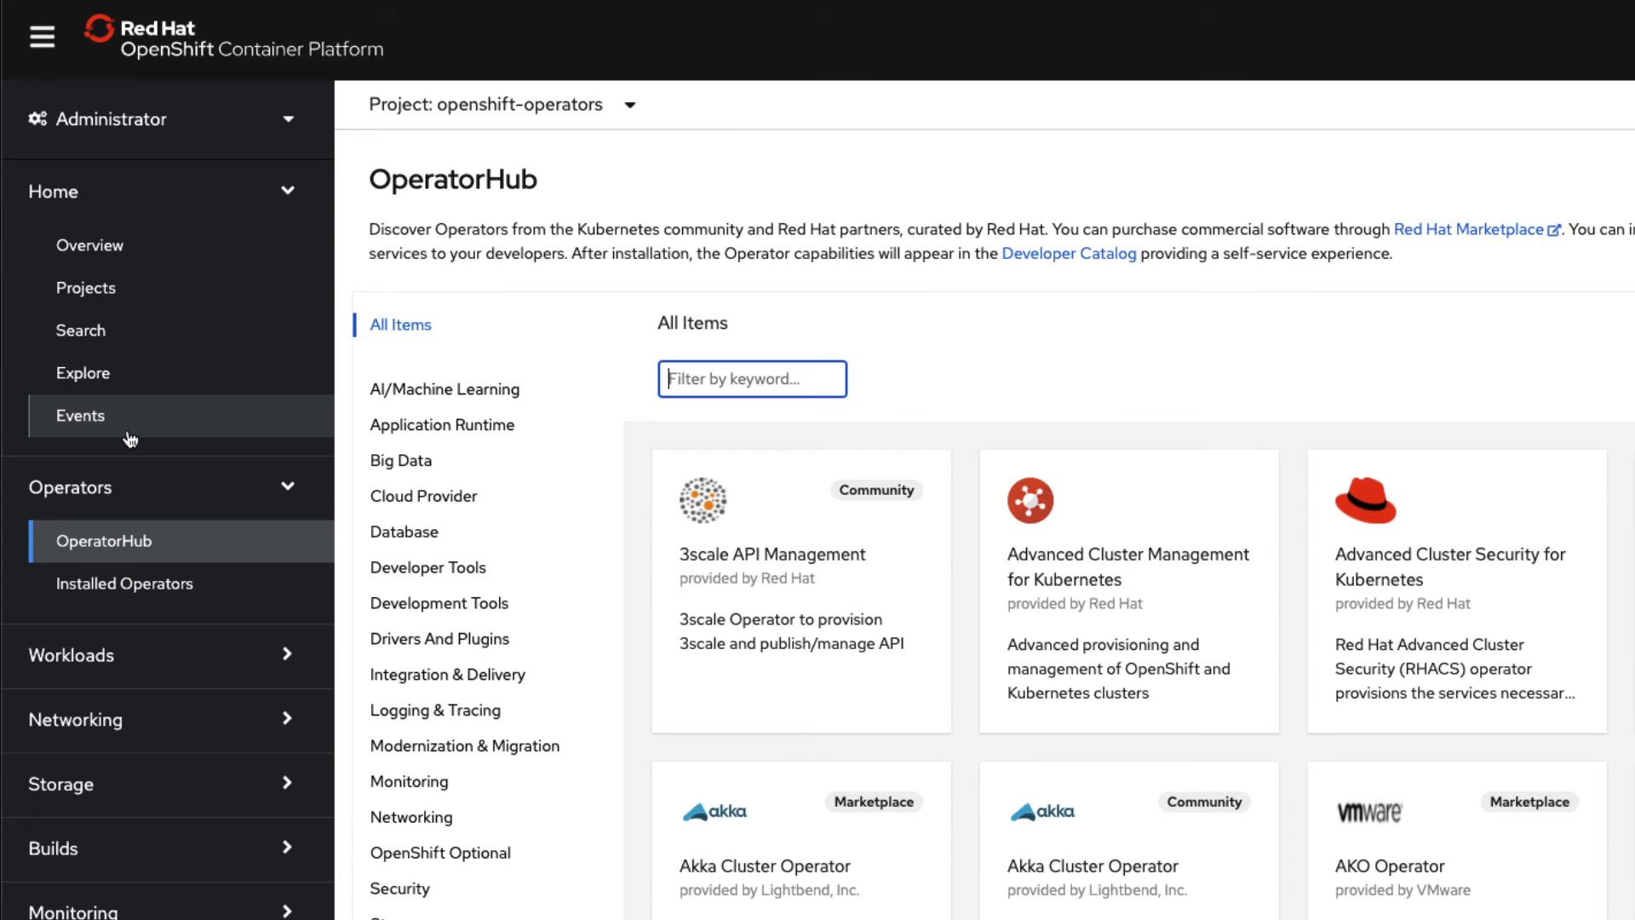
mouse_move(143, 490)
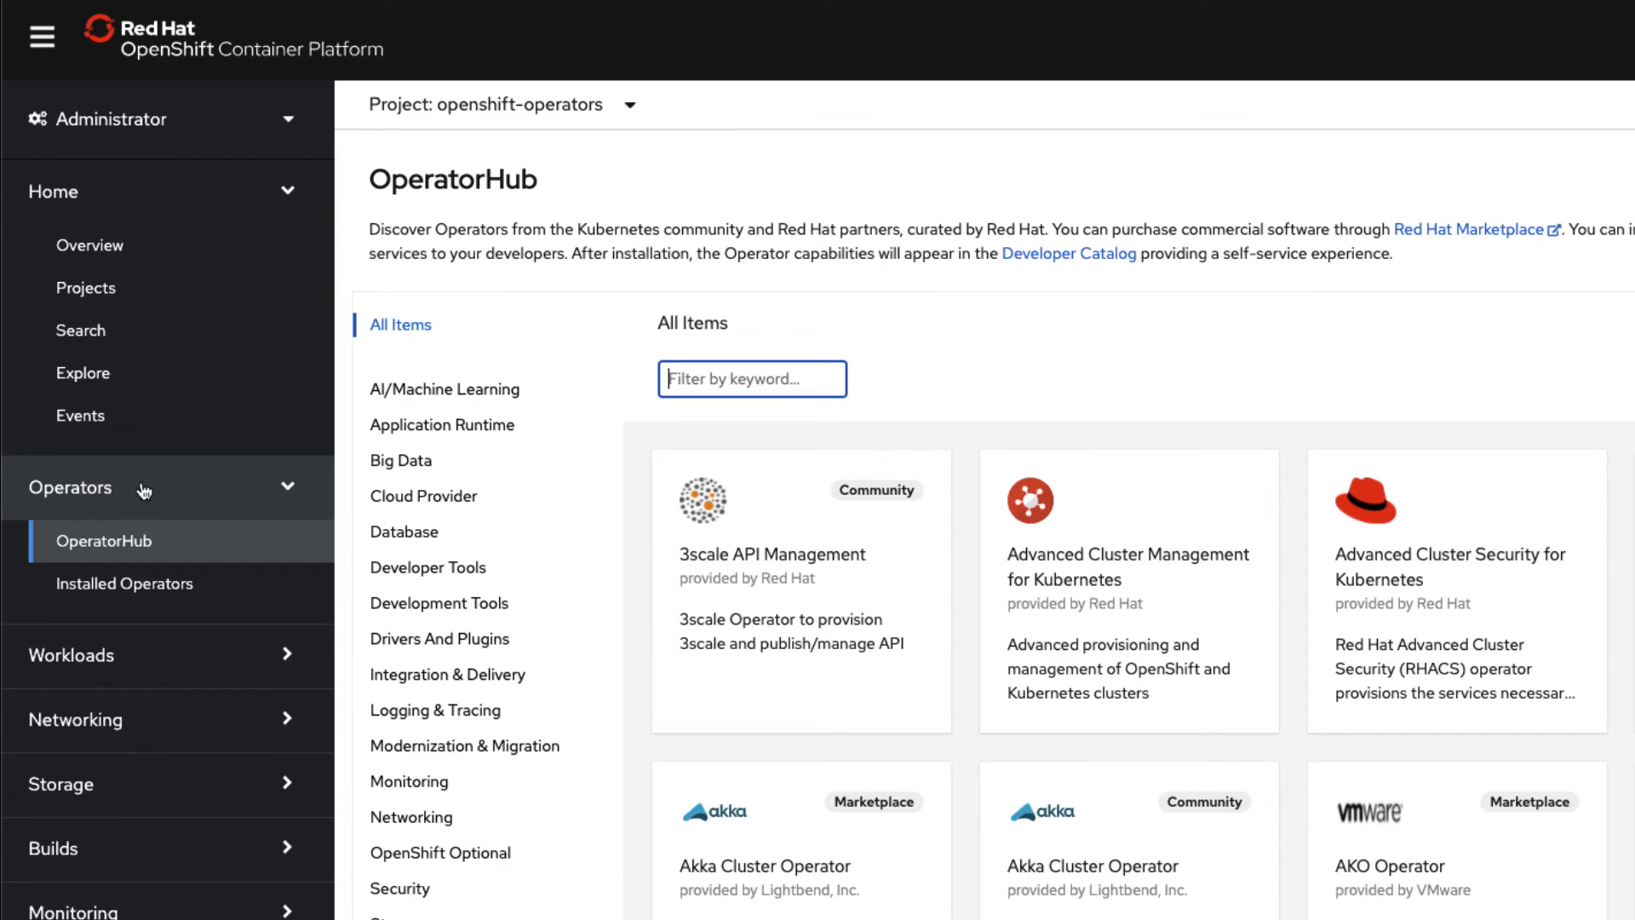
mouse_move(247, 564)
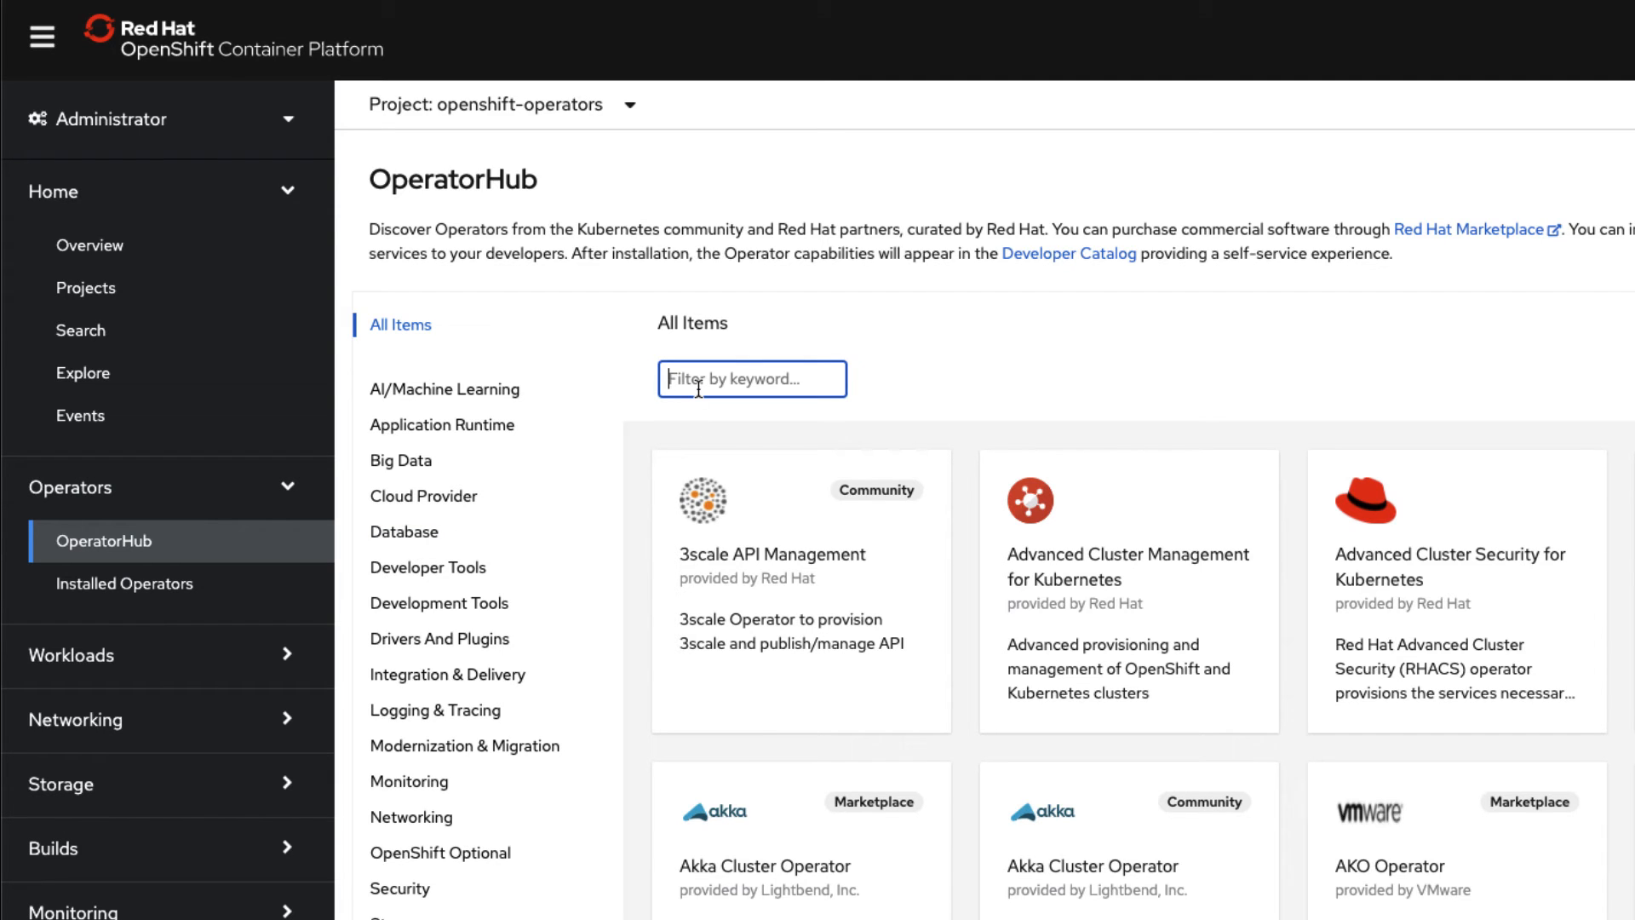
type("servi")
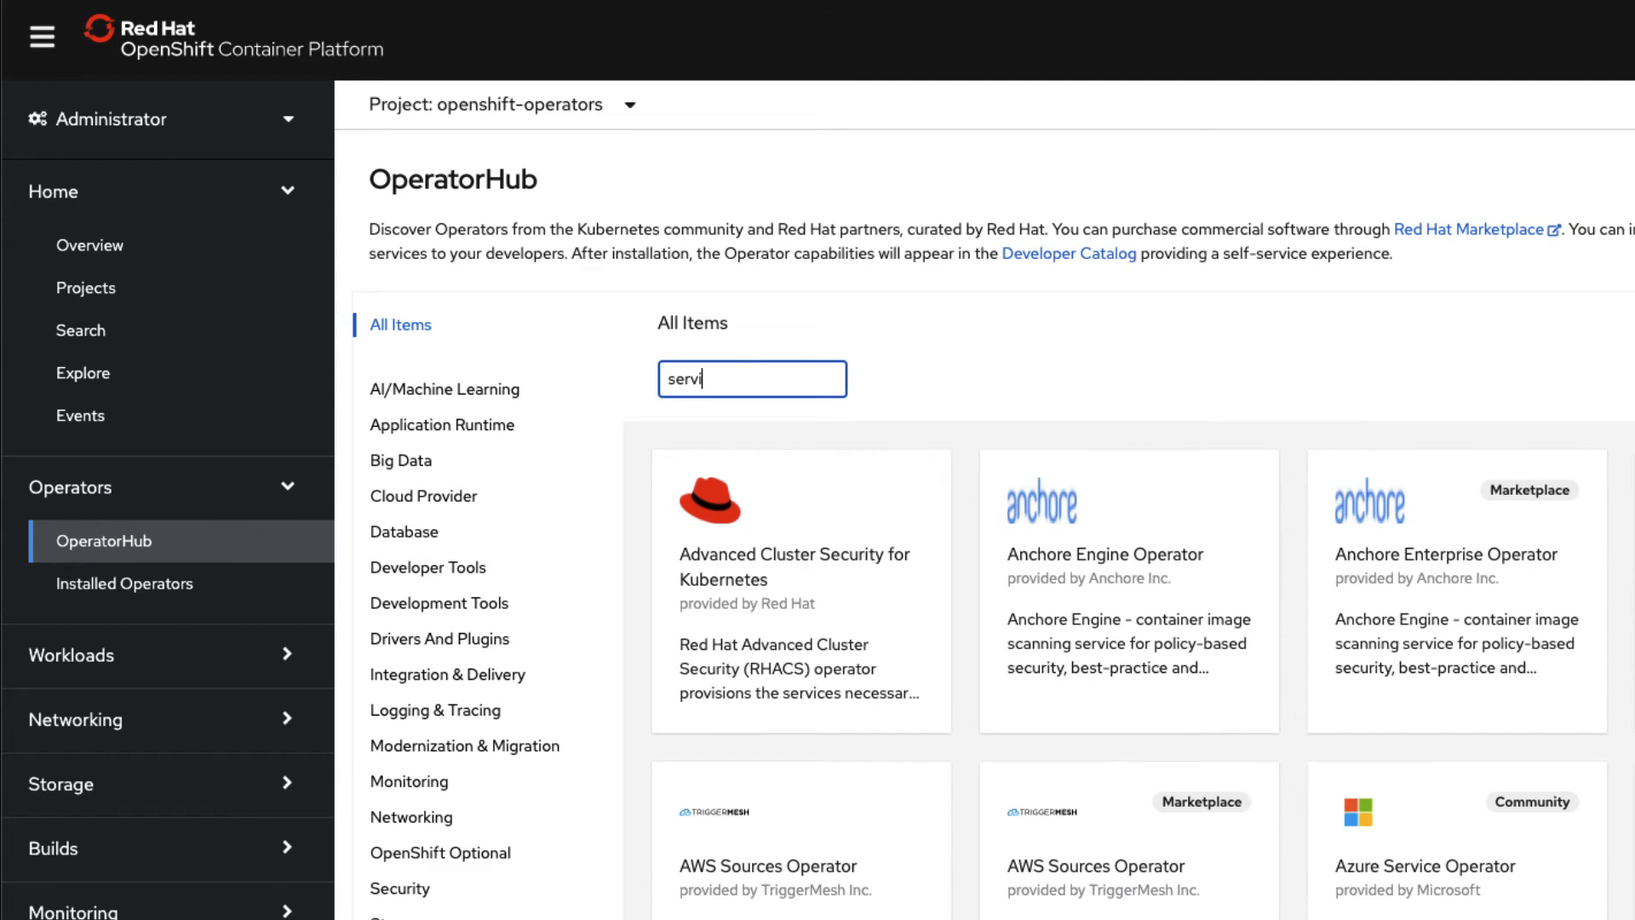
type("ce bin")
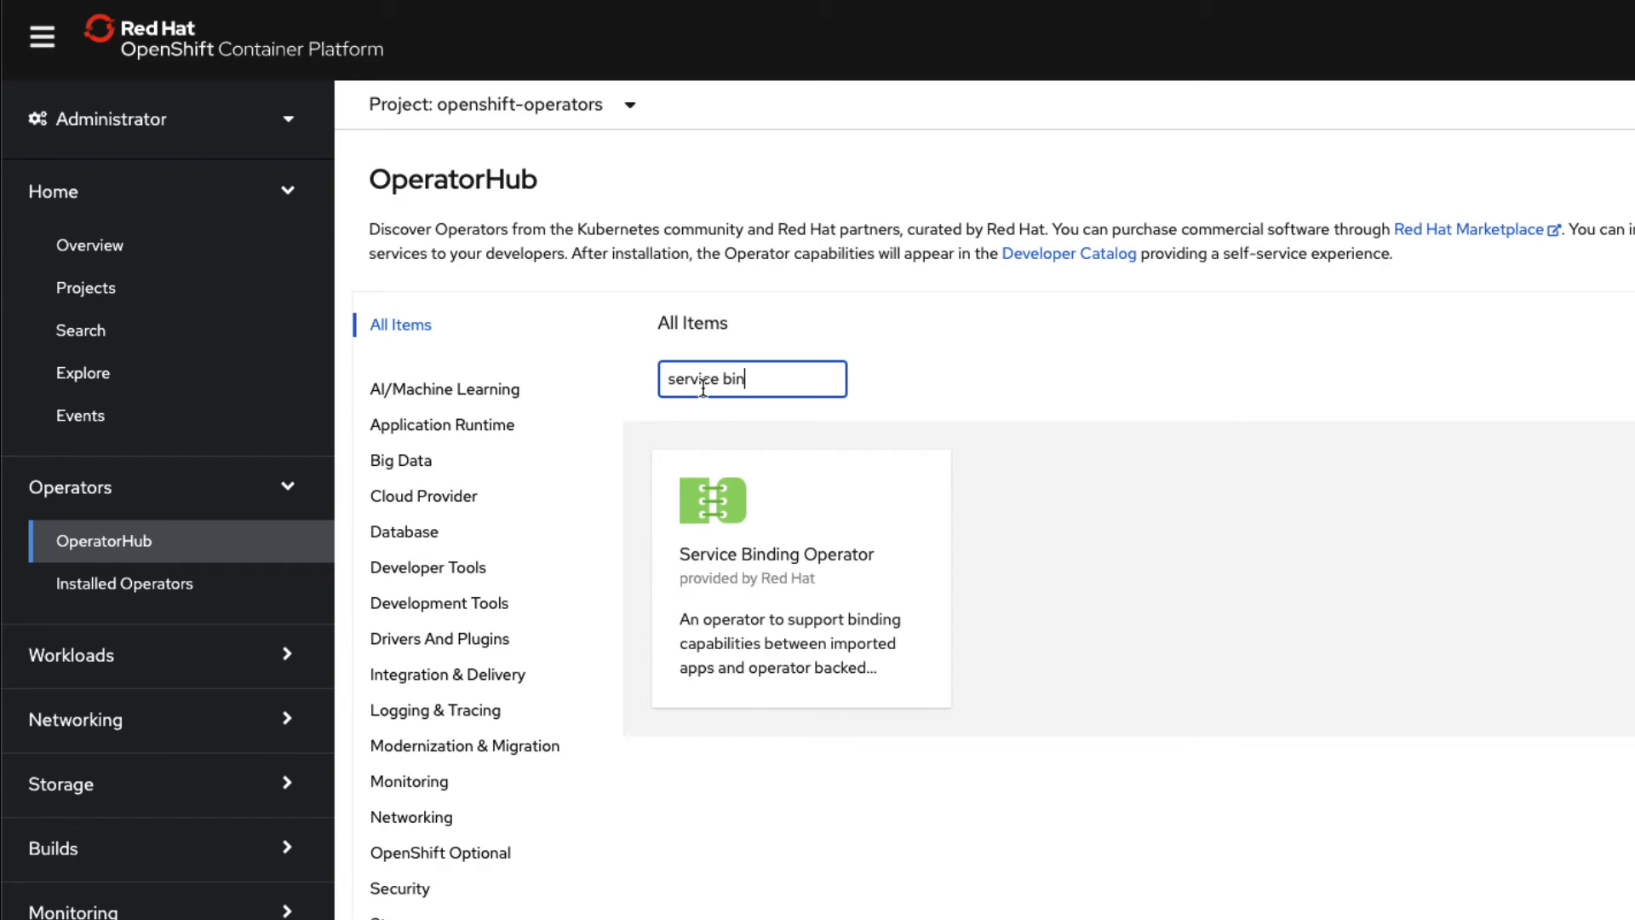
mouse_move(719, 693)
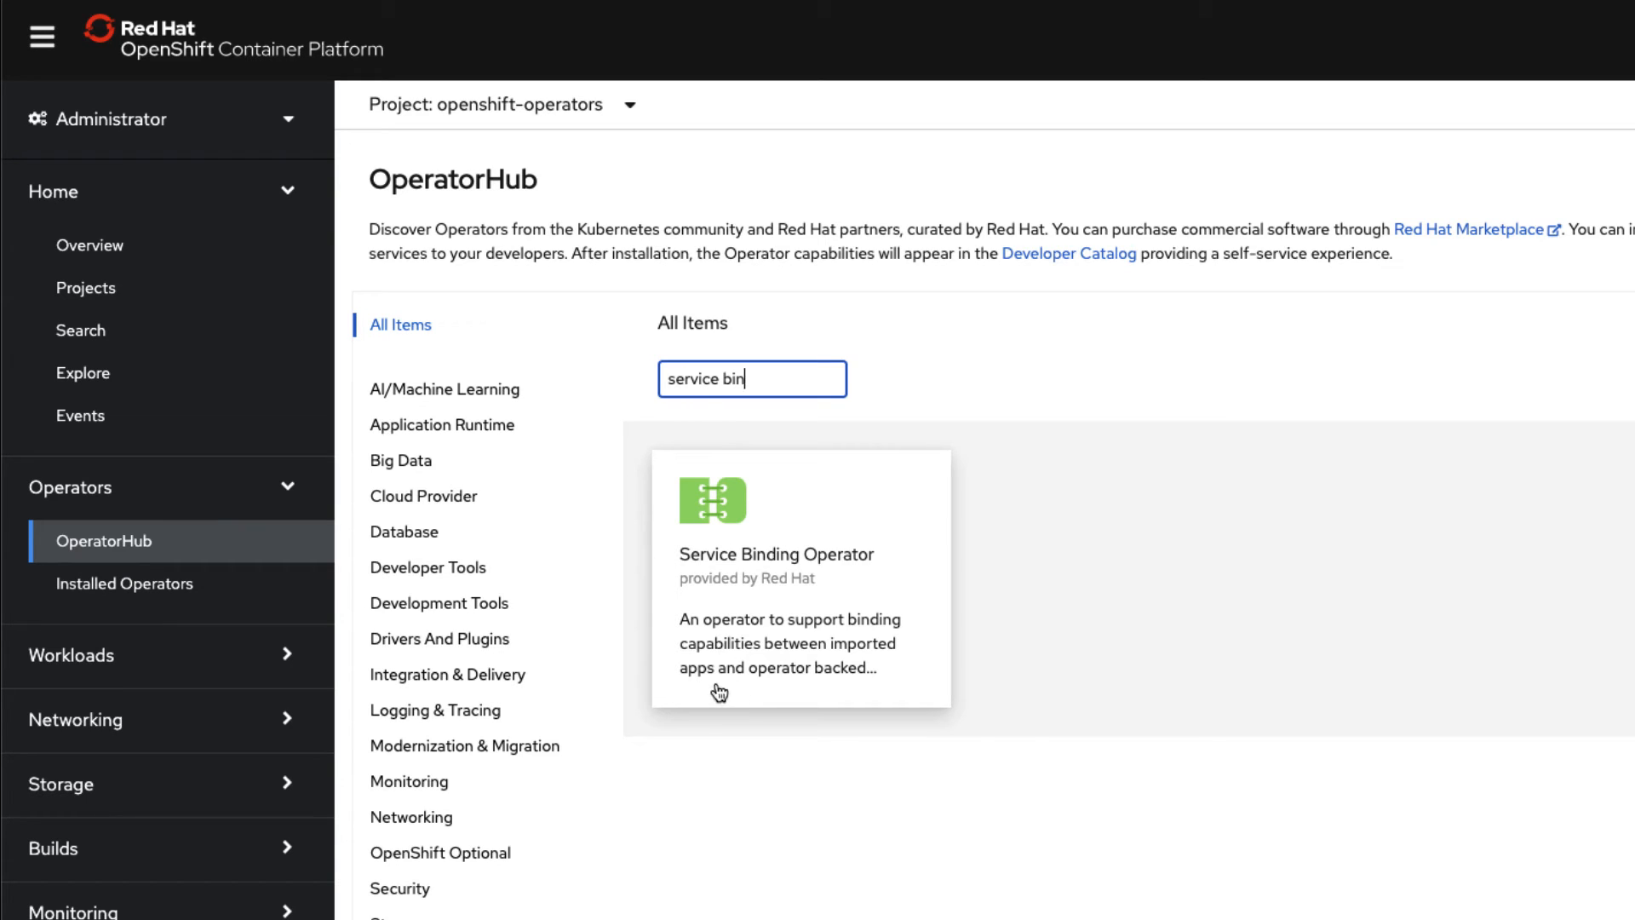
mouse_move(751, 691)
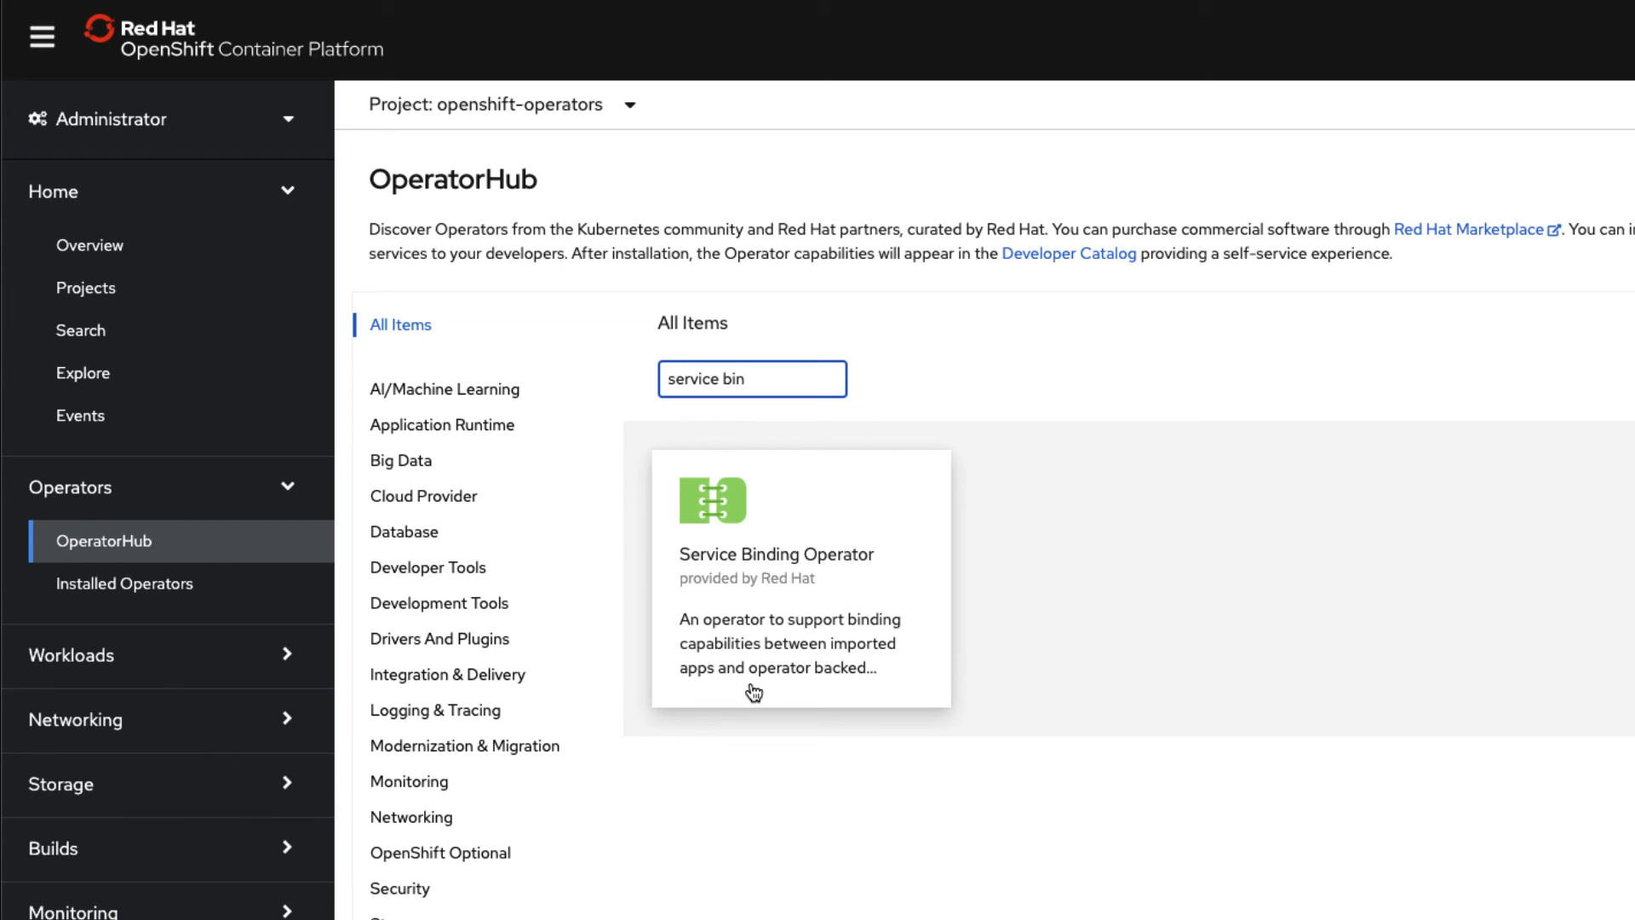
left_click(801, 579)
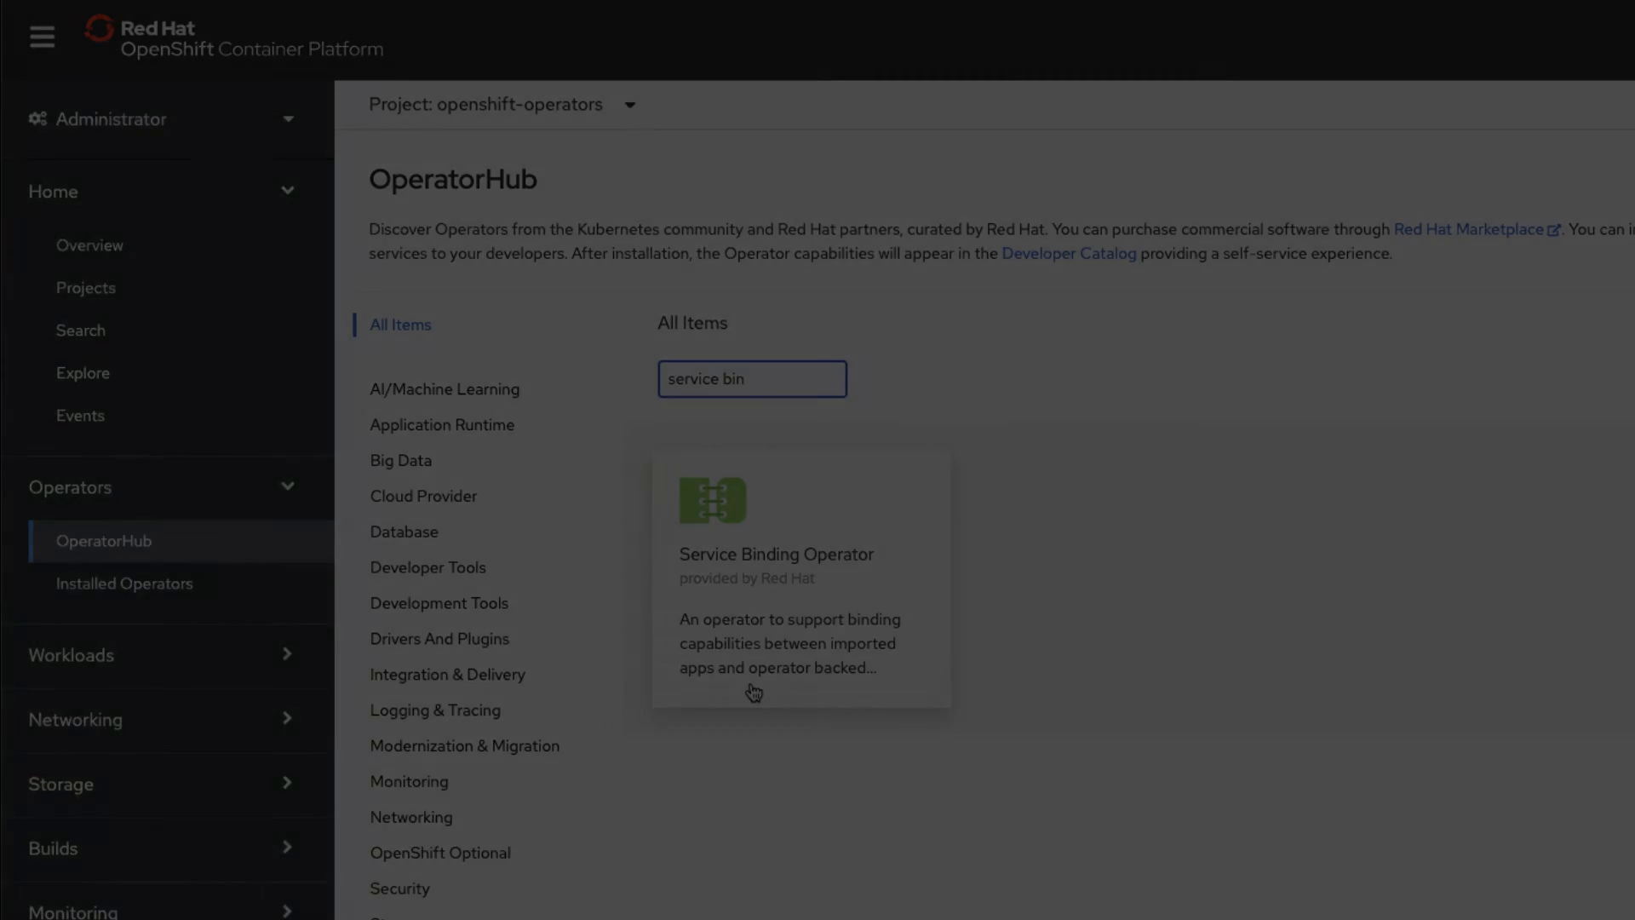